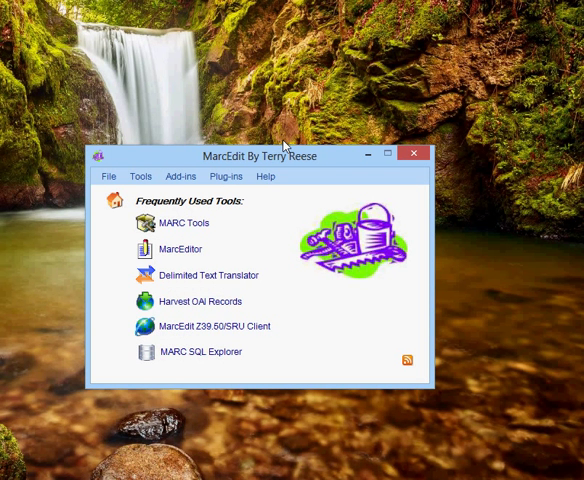
{"action": "mouse_move", "coordinate": [279, 163]}
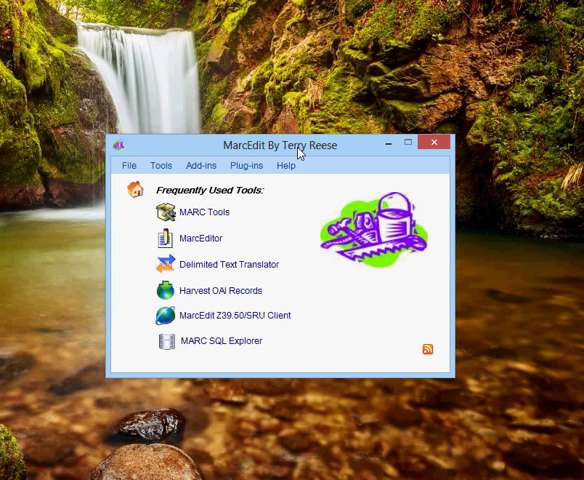
{"action": "mouse_move", "coordinate": [224, 238]}
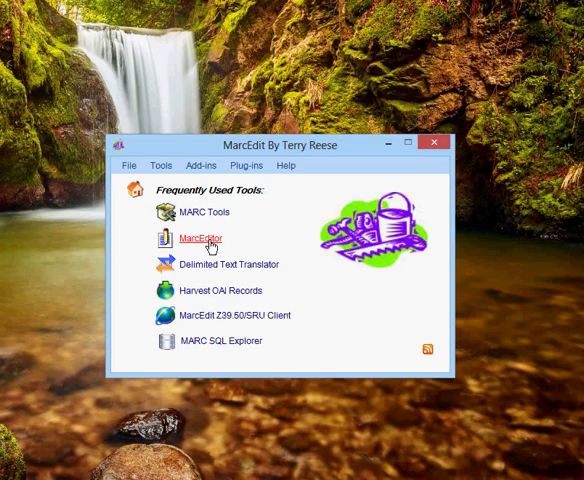
- Open an empty MarcEditor and show its Koha menu options
{"action": "left_click", "coordinate": [199, 238]}
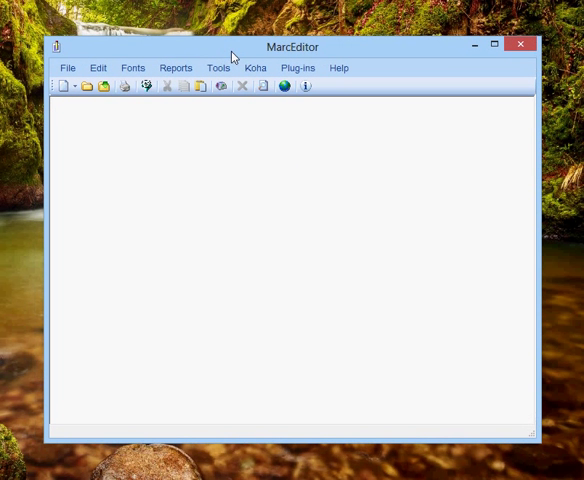
{"action": "mouse_move", "coordinate": [255, 67]}
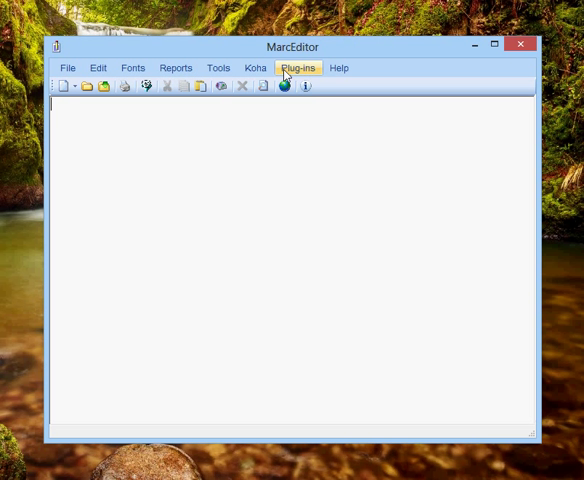
{"action": "left_click", "coordinate": [251, 68]}
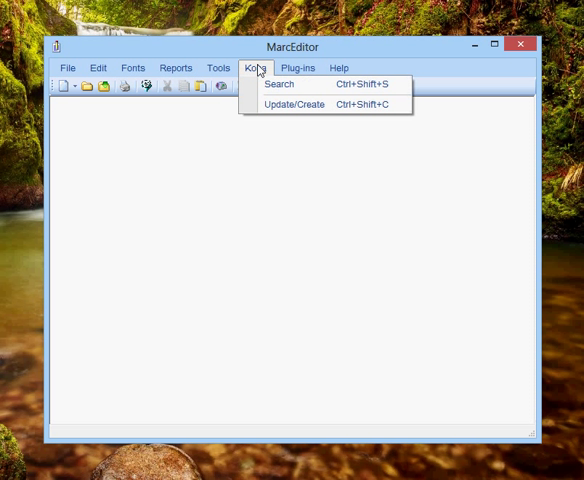
{"action": "mouse_move", "coordinate": [280, 84]}
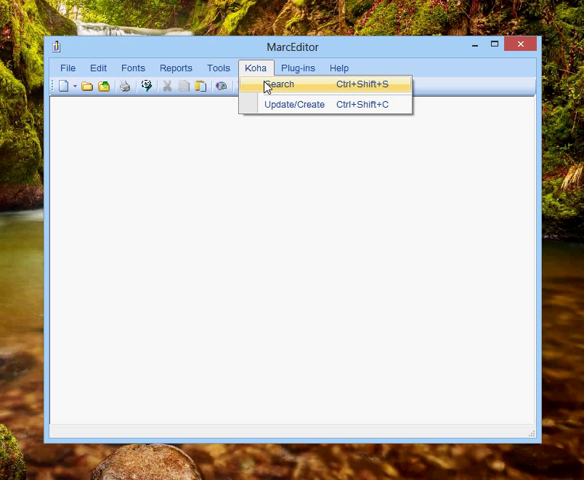
- Retrieve the four Koha records for author 'reese' and append them to the editor
{"action": "left_click", "coordinate": [280, 84]}
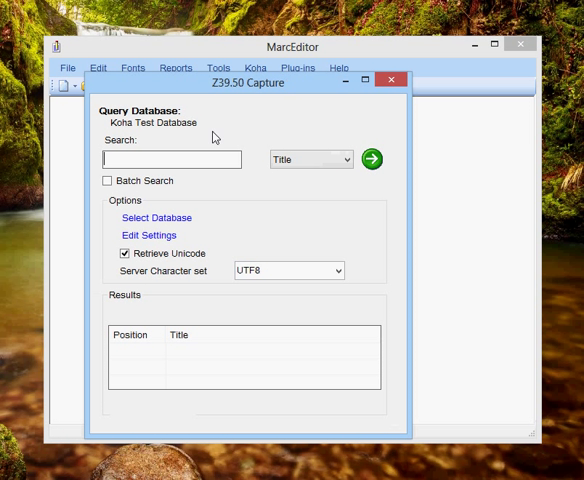
{"action": "type", "text": "reese"}
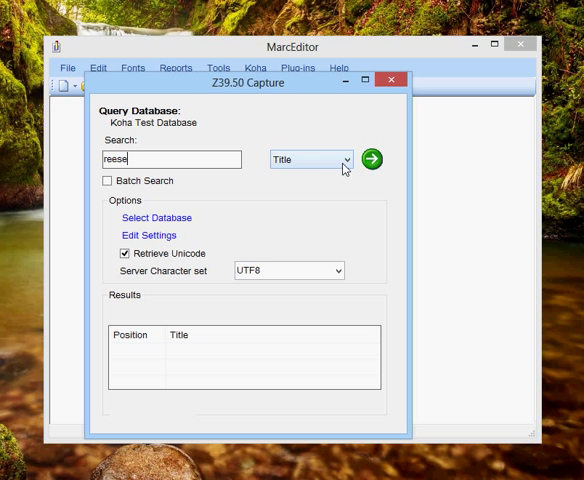
{"action": "left_click", "coordinate": [311, 159]}
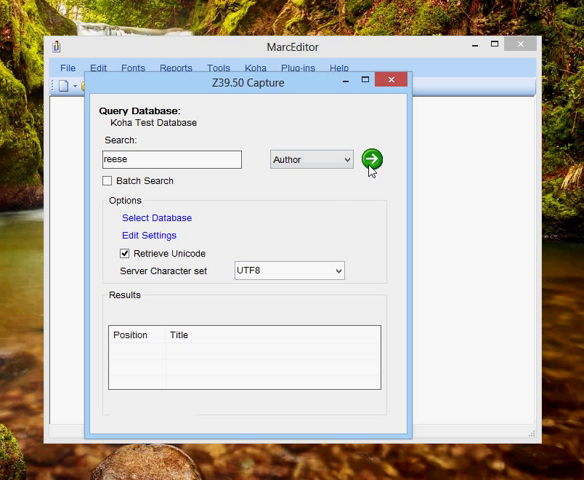
{"action": "left_click", "coordinate": [372, 159]}
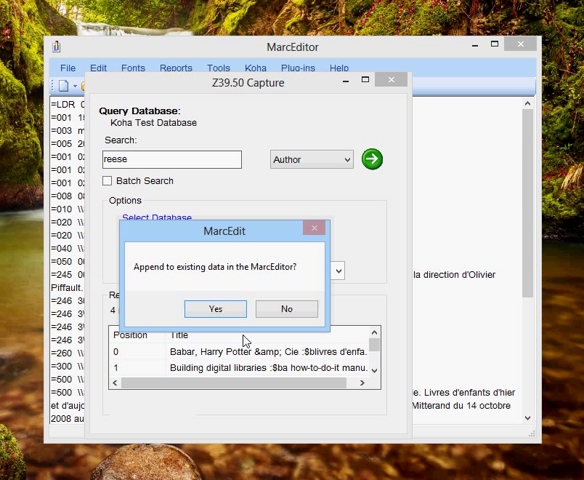
{"action": "left_click", "coordinate": [216, 309]}
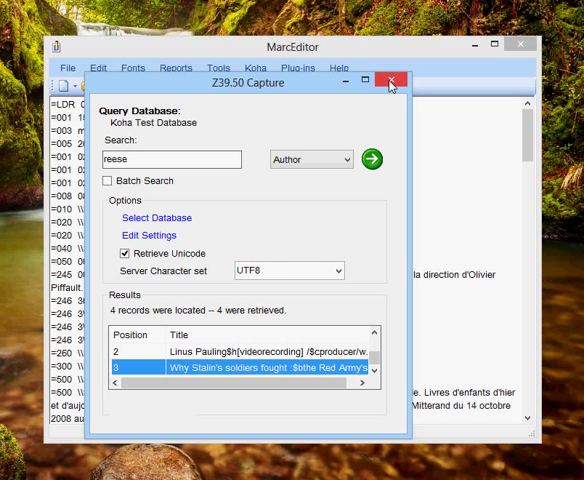
{"action": "left_click", "coordinate": [390, 84]}
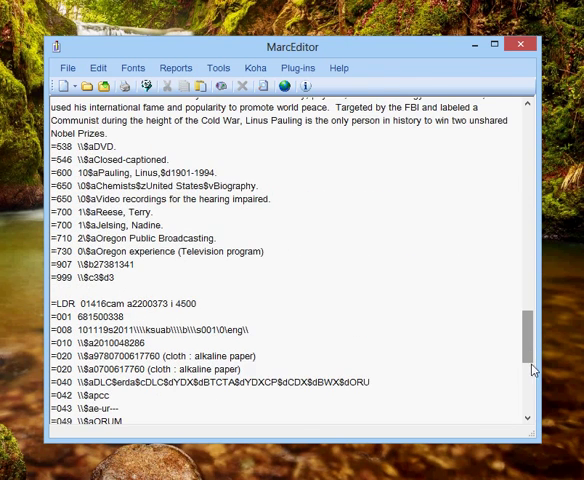
- Scroll through the loaded records and open Tools > RDA Helper
{"action": "scroll", "scroll_direction": "down", "scroll_amount": 3}
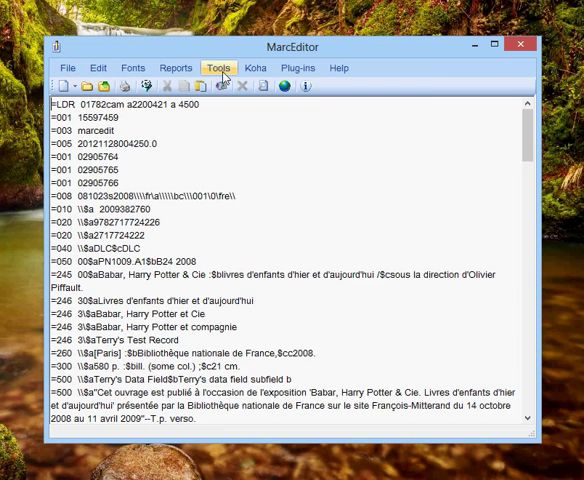
{"action": "left_click", "coordinate": [213, 67]}
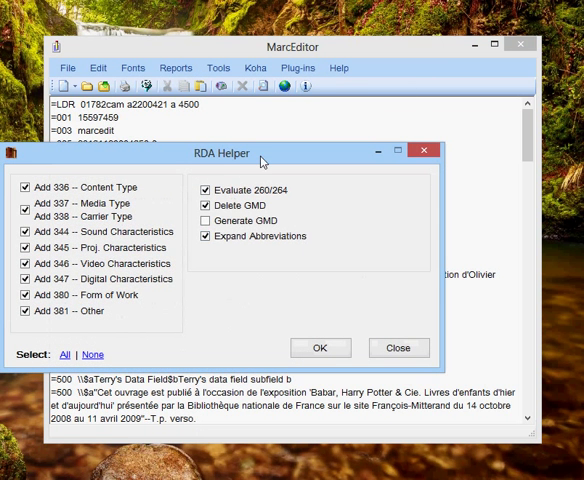
- Run RDA Helper with default options, then close the dialog
{"action": "left_click", "coordinate": [320, 347]}
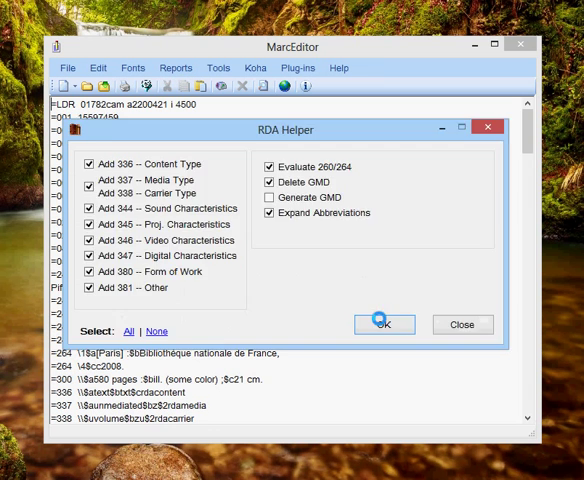
{"action": "mouse_move", "coordinate": [295, 320]}
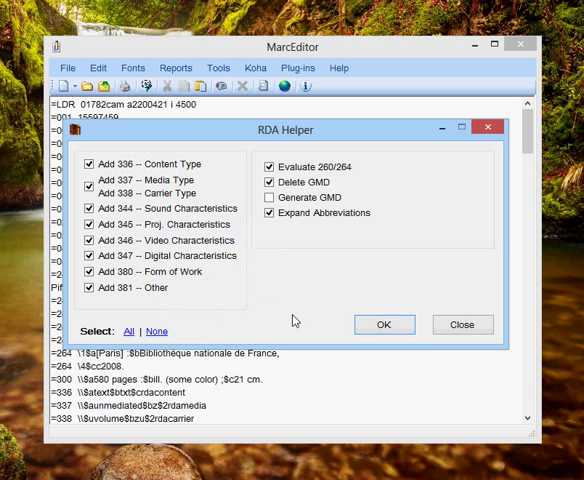
{"action": "left_click", "coordinate": [384, 324]}
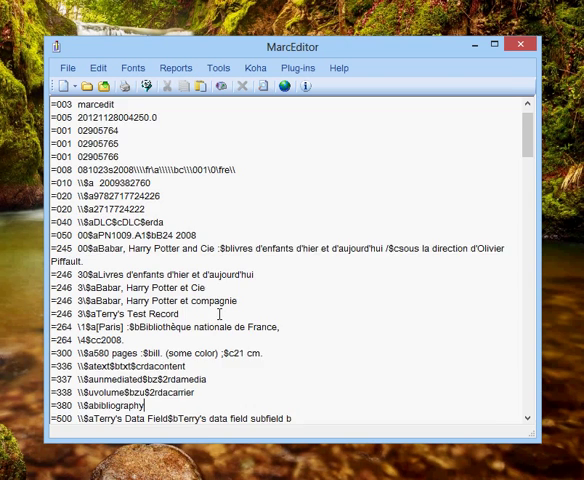
{"action": "scroll", "scroll_direction": "down", "scroll_amount": 3}
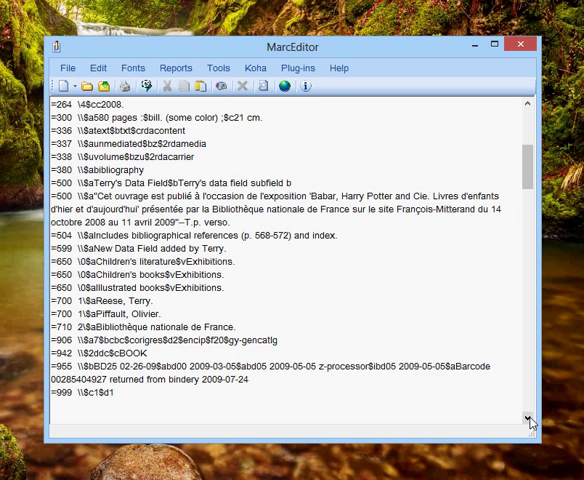
{"action": "scroll", "scroll_direction": "down", "scroll_amount": 3}
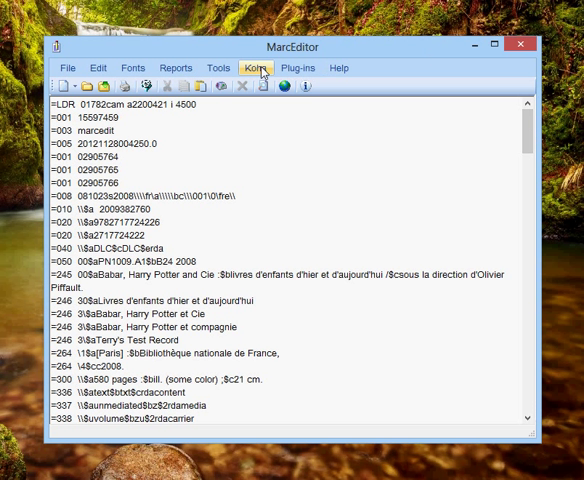
- Push the records to Koha via Update/Create and confirm 4 records processed
{"action": "left_click", "coordinate": [256, 68]}
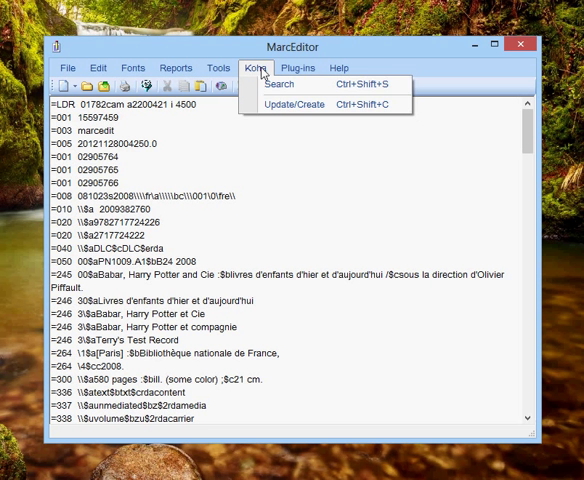
{"action": "mouse_move", "coordinate": [280, 104]}
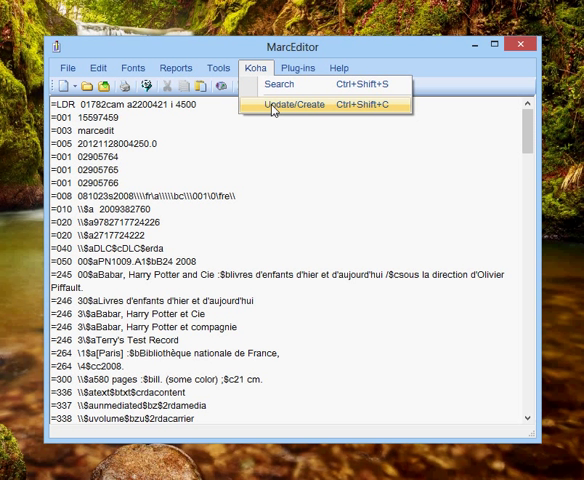
{"action": "left_click", "coordinate": [291, 104]}
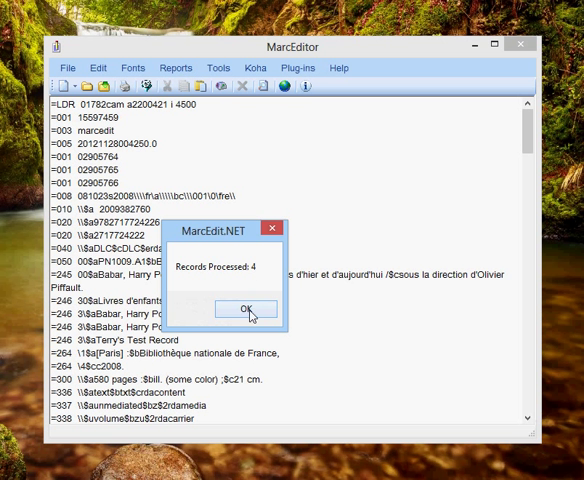
{"action": "left_click", "coordinate": [245, 309]}
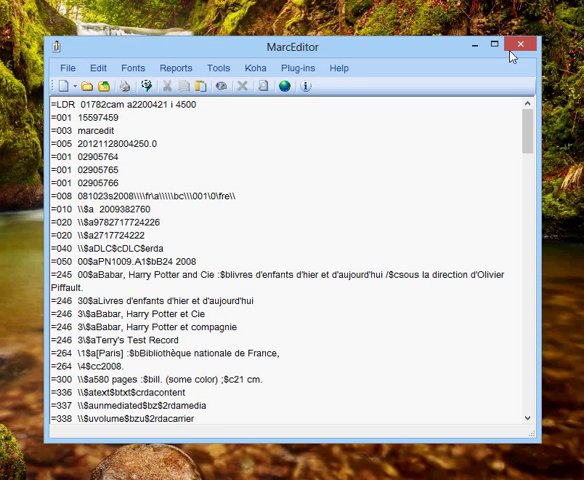
- Close MarcEditor, declining to save changes
{"action": "left_click", "coordinate": [524, 44]}
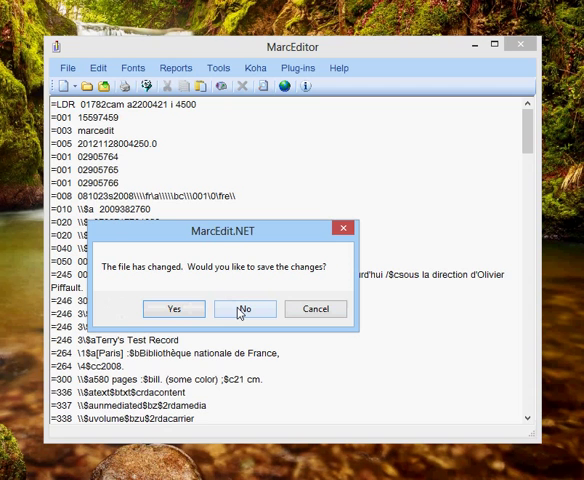
{"action": "left_click", "coordinate": [244, 308]}
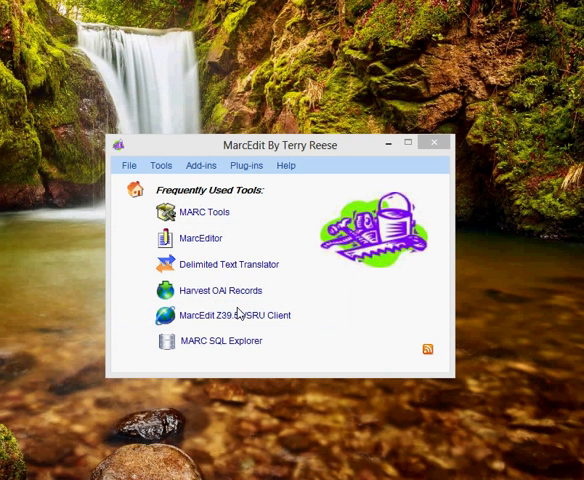